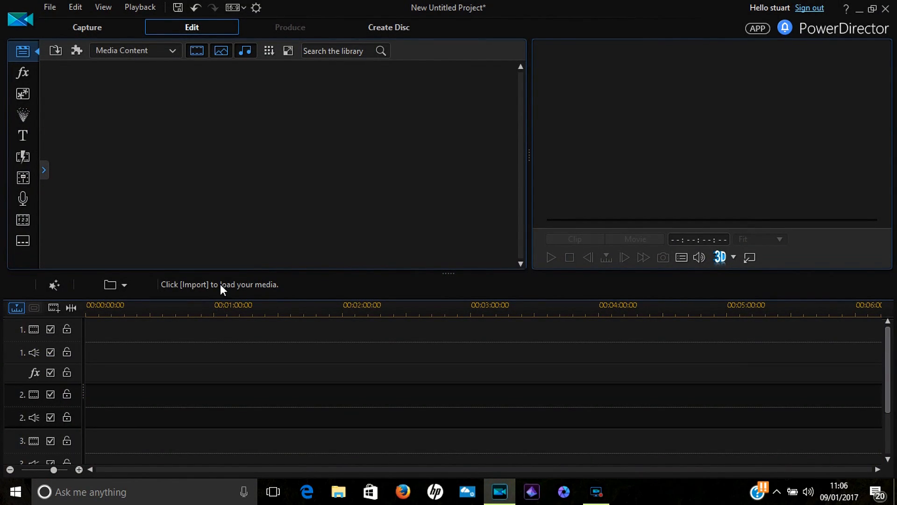
{"action": "mouse_move", "coordinate": [49, 7]}
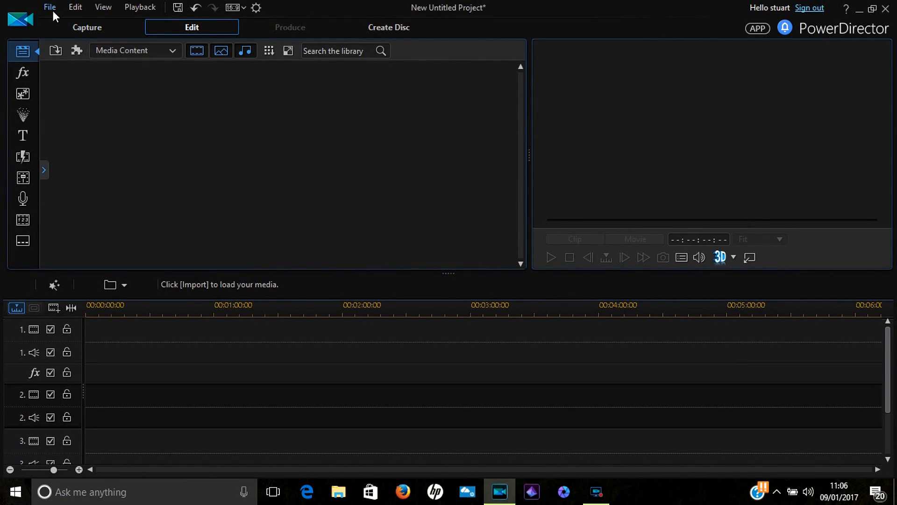
Start a media-file import from the File menu to bring in the WAV and MOV.
{"action": "left_click", "coordinate": [50, 6]}
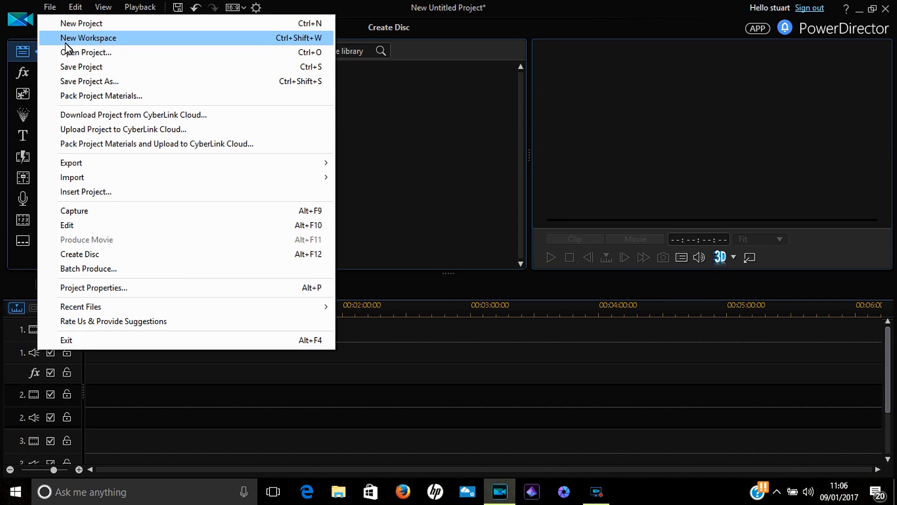
{"action": "mouse_move", "coordinate": [73, 68]}
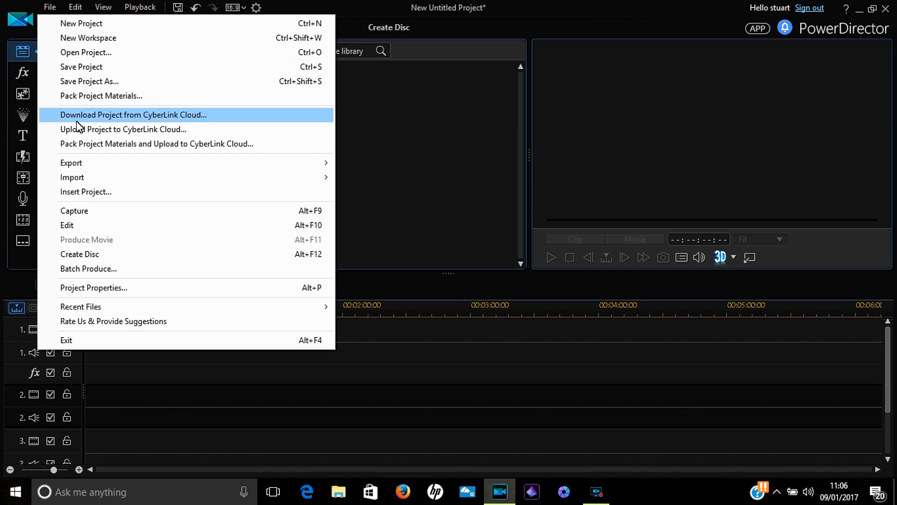
{"action": "mouse_move", "coordinate": [72, 177]}
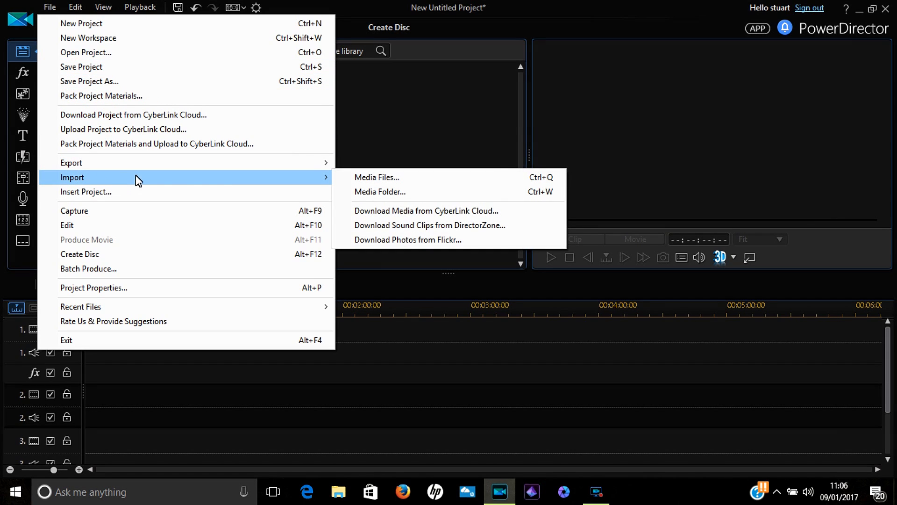
{"action": "mouse_move", "coordinate": [334, 182]}
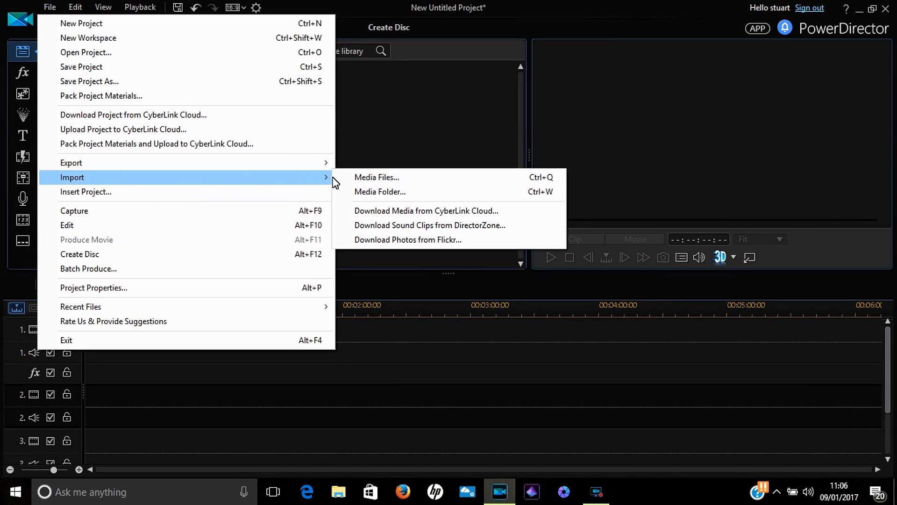
{"action": "mouse_move", "coordinate": [376, 176]}
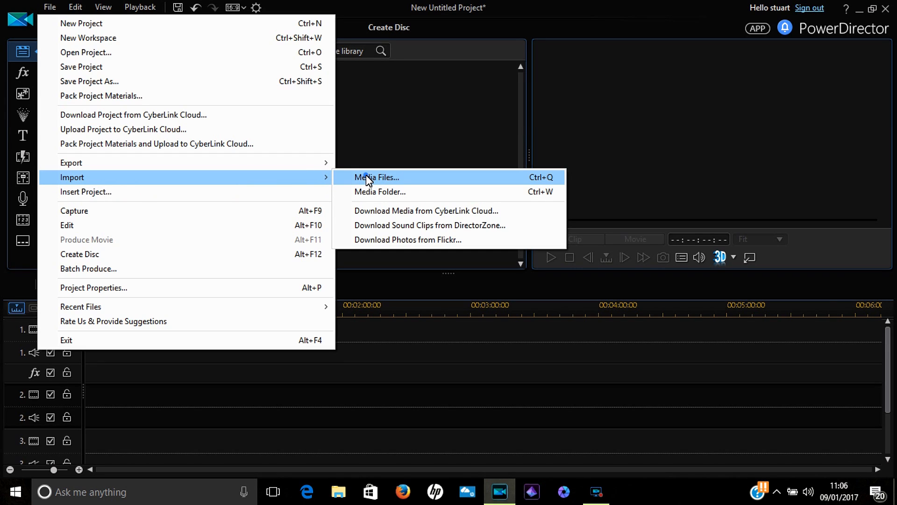
{"action": "left_click", "coordinate": [377, 177]}
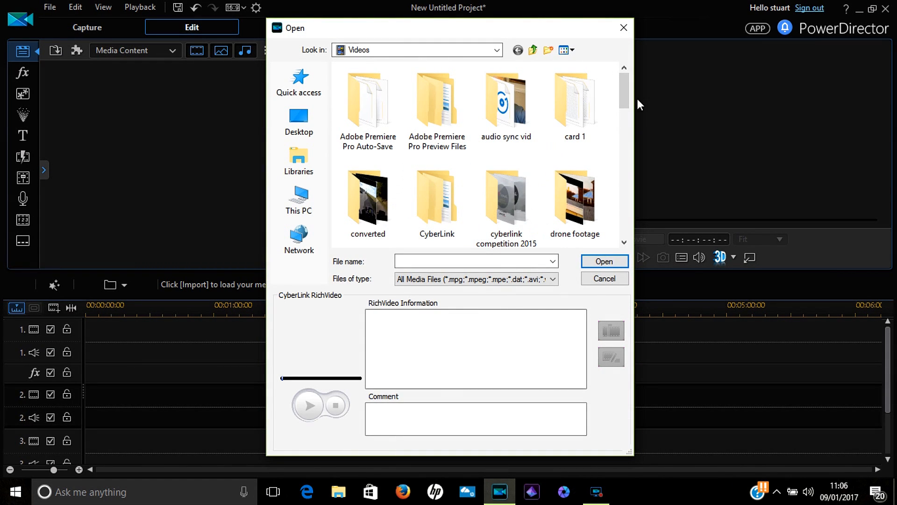
{"action": "mouse_move", "coordinate": [506, 108]}
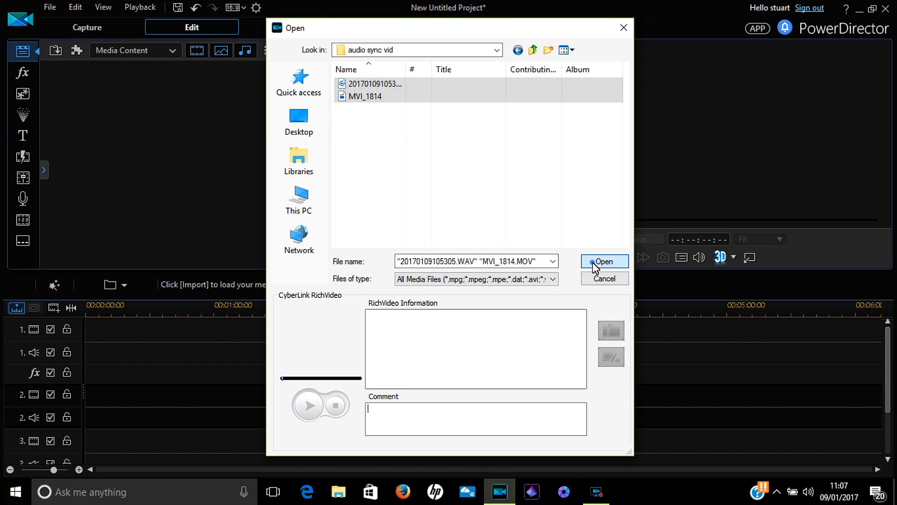
Import both files, placing MVI_1814.MOV on track 1 and the WAV recording on track 2.
{"action": "left_click", "coordinate": [604, 260]}
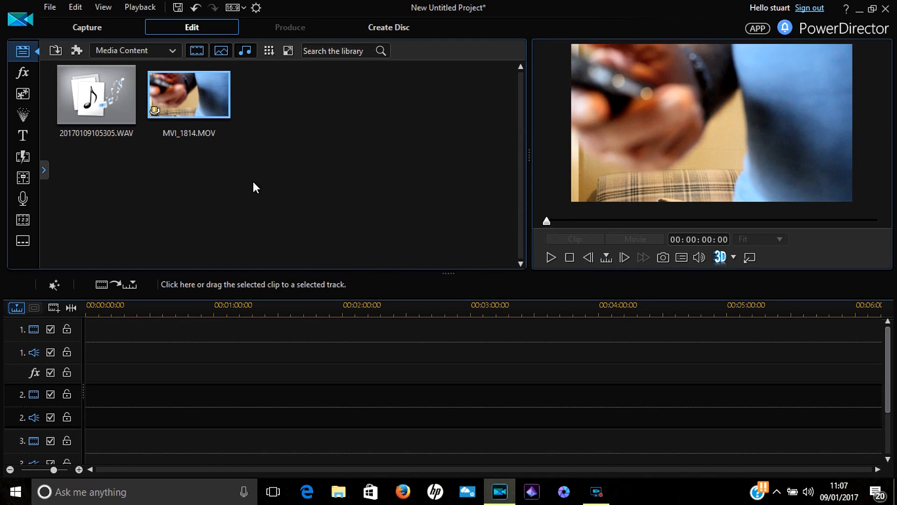
{"action": "left_click", "coordinate": [188, 94]}
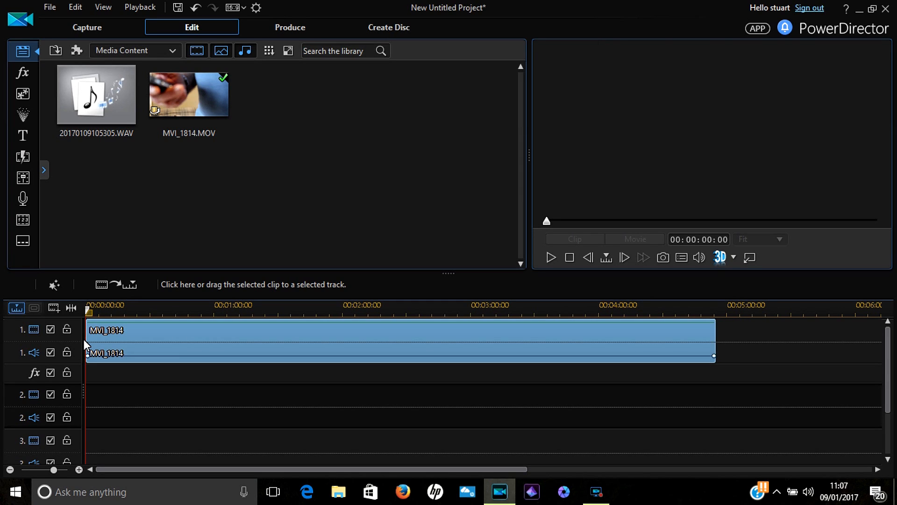
{"action": "mouse_move", "coordinate": [101, 111]}
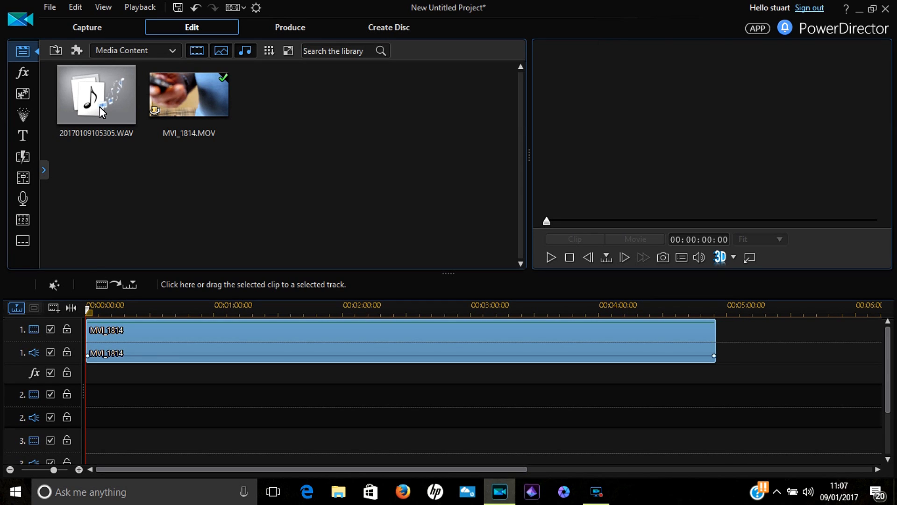
{"action": "left_click", "coordinate": [401, 353]}
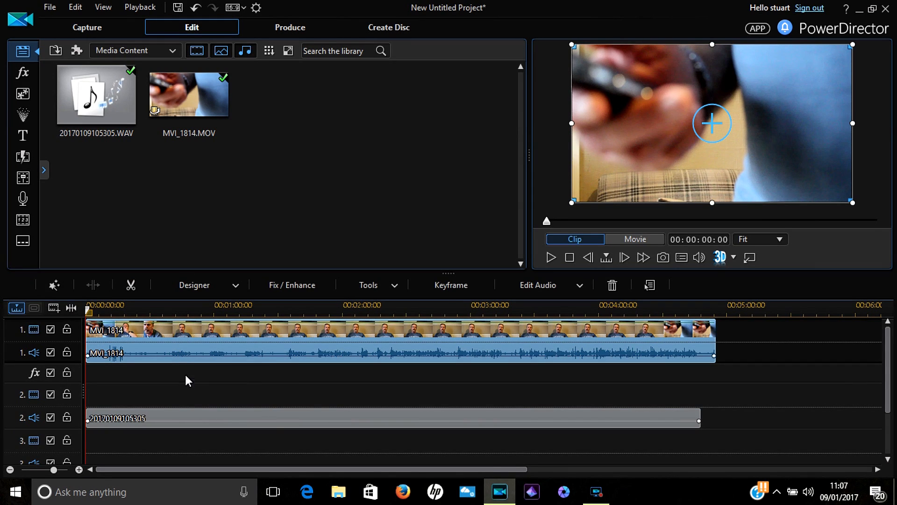
{"action": "mouse_move", "coordinate": [190, 422]}
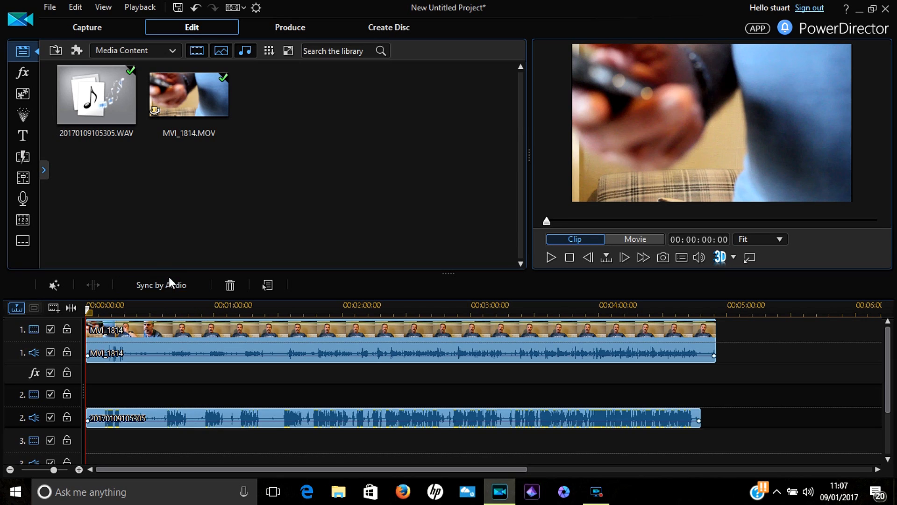
{"action": "mouse_move", "coordinate": [161, 284]}
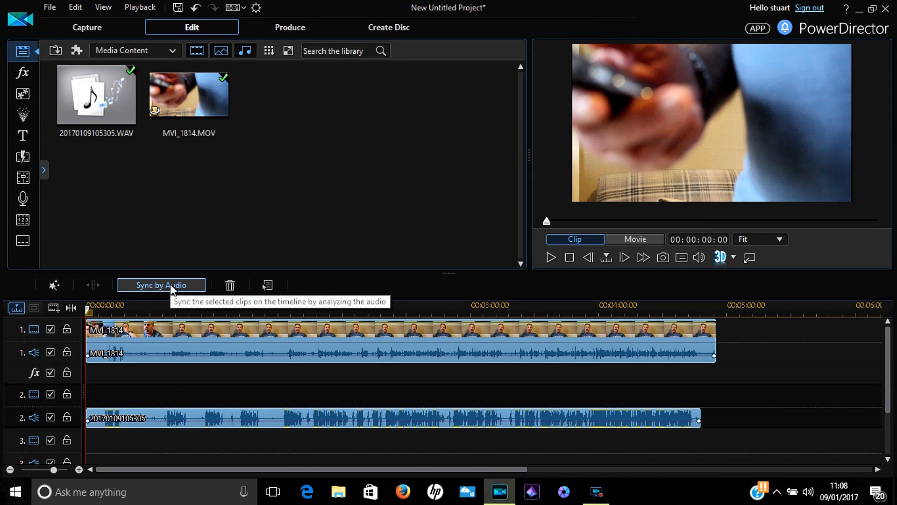
Run Sync by Audio so the WAV clip aligns with MVI_1814's audio.
{"action": "left_click", "coordinate": [161, 285]}
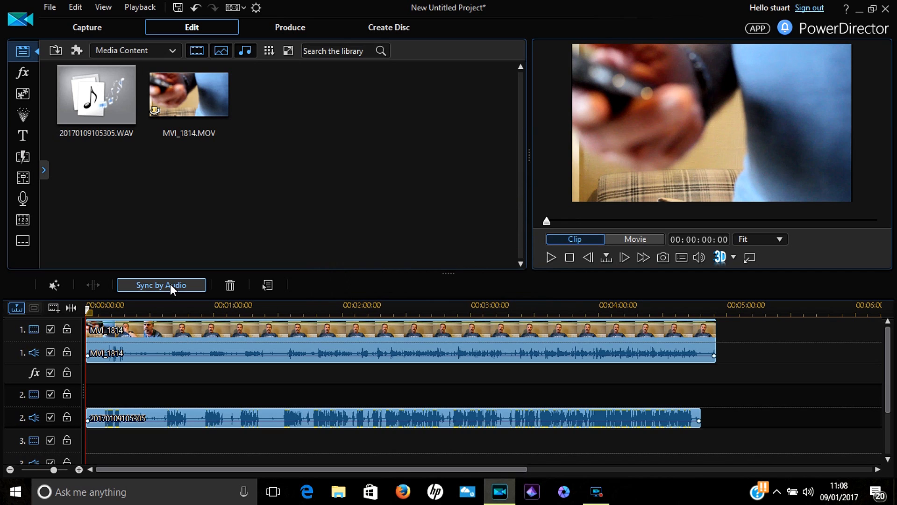
{"action": "left_click", "coordinate": [160, 285]}
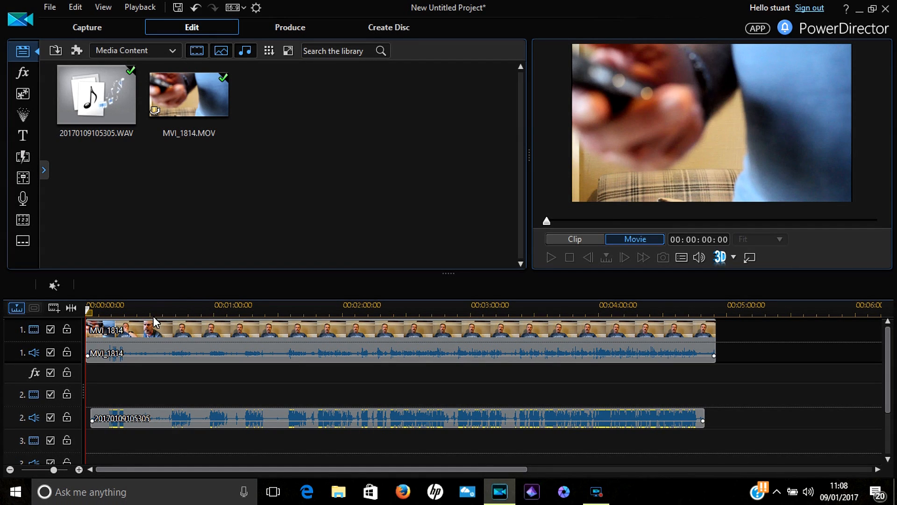
Mute MVI_1814's own audio on track 1 and trim the clips to about ten seconds.
{"action": "left_click", "coordinate": [550, 257]}
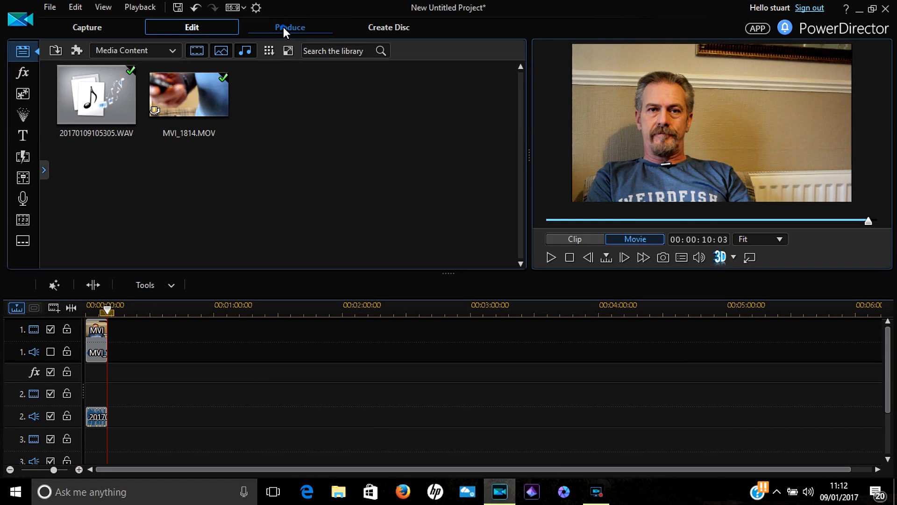
Switch to Produce and choose XAVC S 1920x1080/25p as the output format.
{"action": "left_click", "coordinate": [289, 27]}
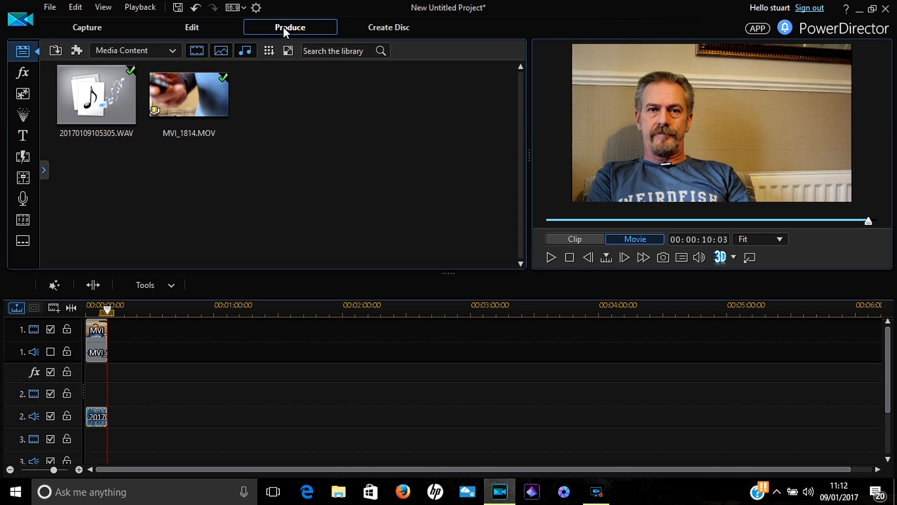
{"action": "left_click", "coordinate": [290, 27]}
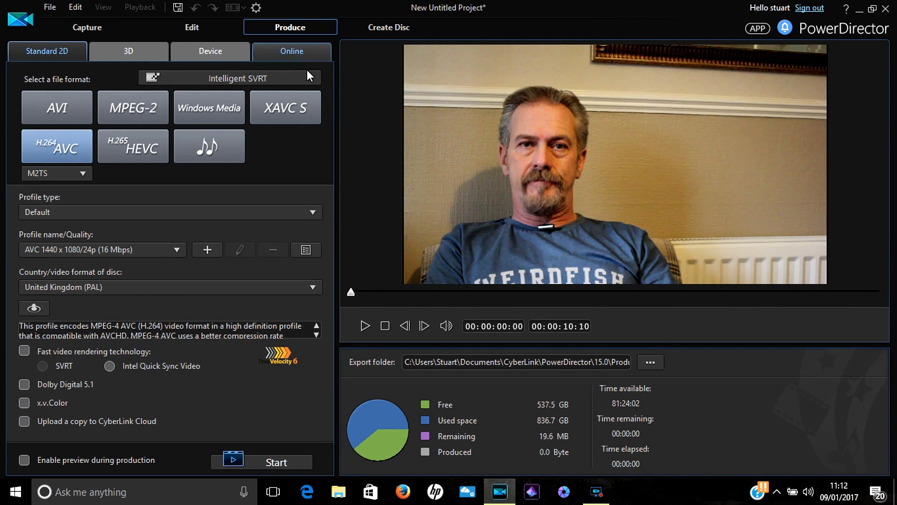
{"action": "left_click", "coordinate": [285, 107]}
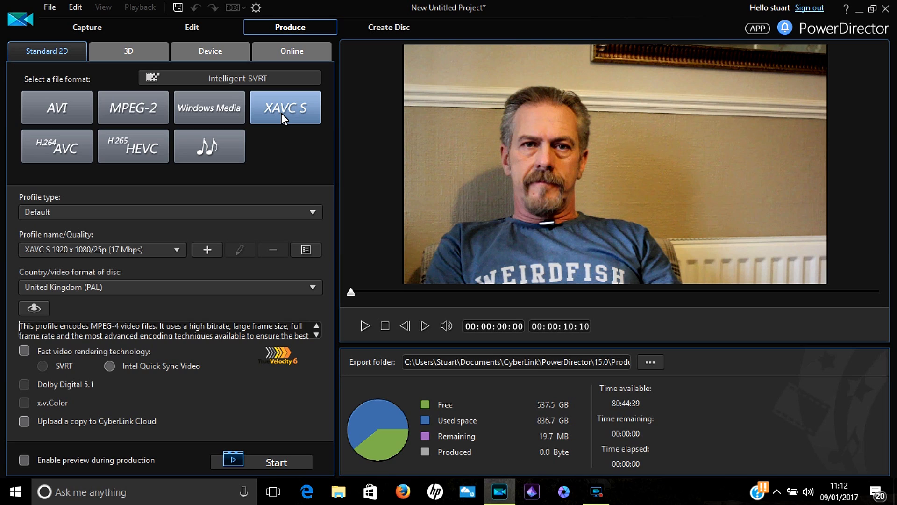
{"action": "mouse_move", "coordinate": [96, 461]}
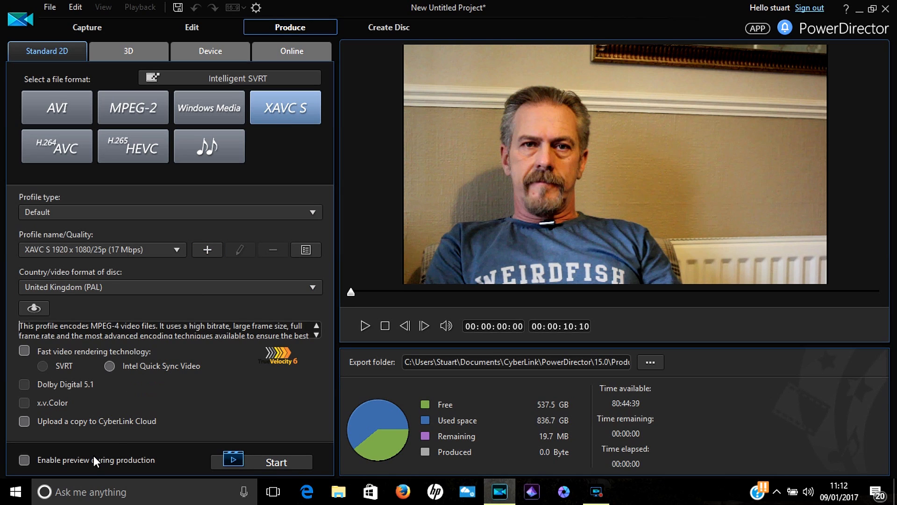
Enable preview during production and Intel Quick Sync fast video rendering.
{"action": "left_click", "coordinate": [108, 366]}
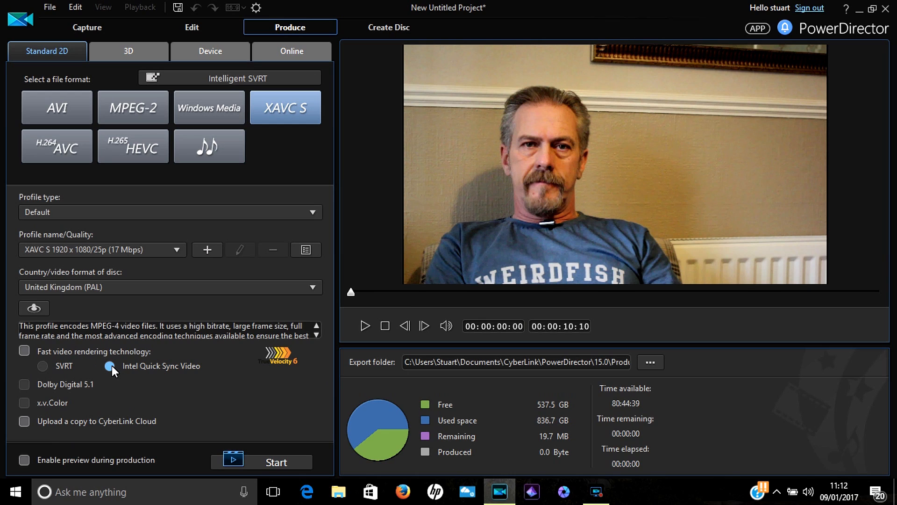
{"action": "left_click", "coordinate": [109, 365]}
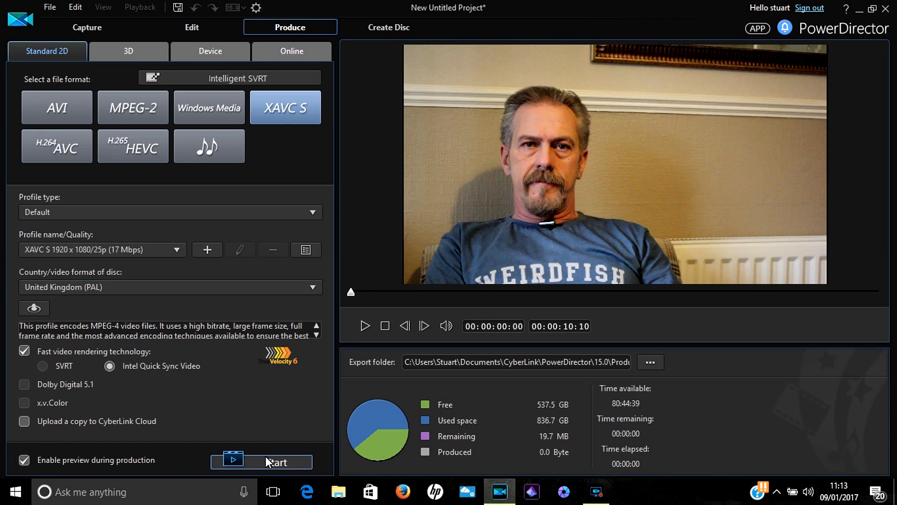
Render the movie to Produce_22.mp4 and return to editing once it finishes.
{"action": "left_click", "coordinate": [277, 461]}
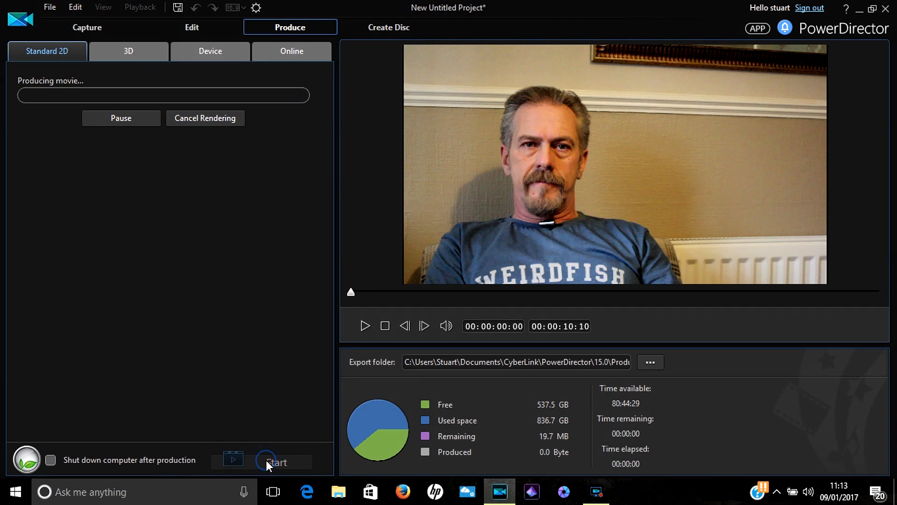
{"action": "left_click", "coordinate": [277, 462]}
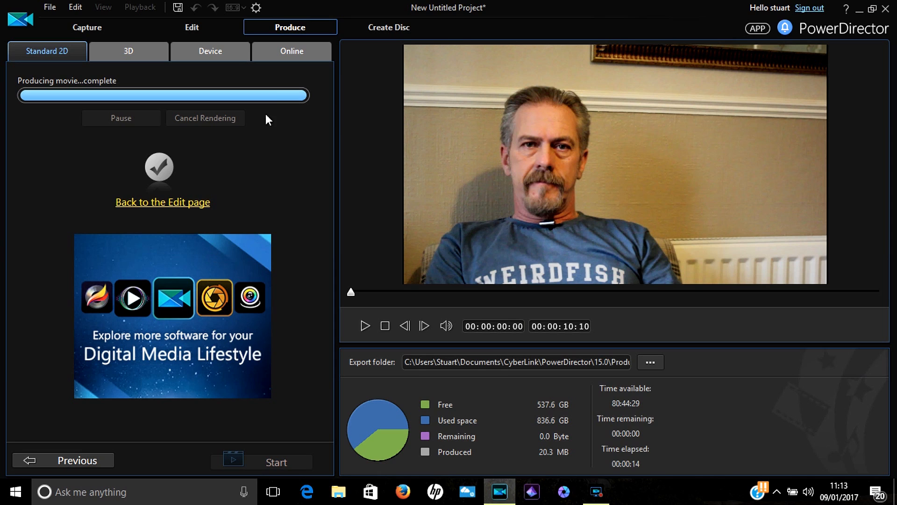
{"action": "left_click", "coordinate": [191, 27]}
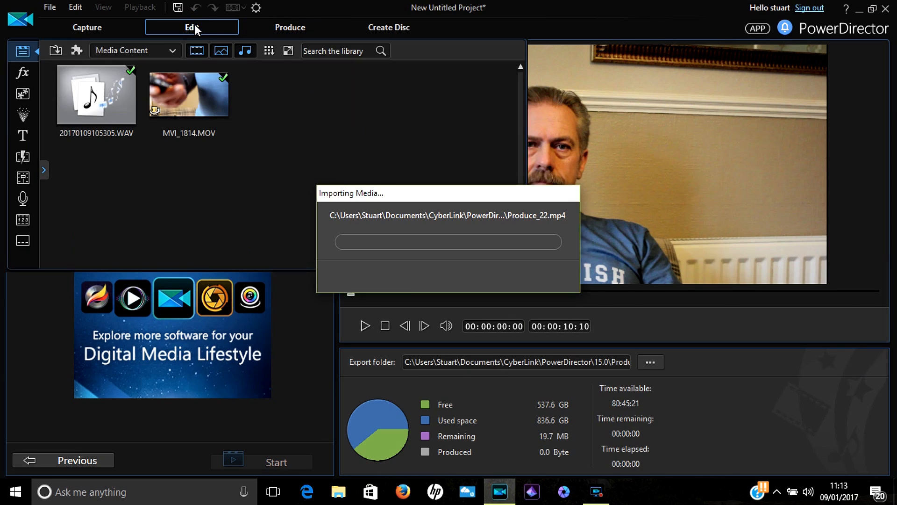